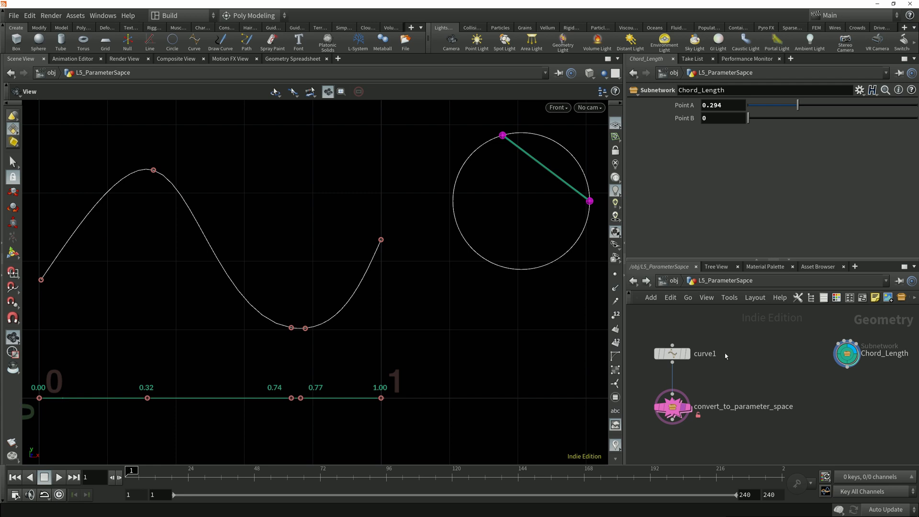
mouse_move(549, 170)
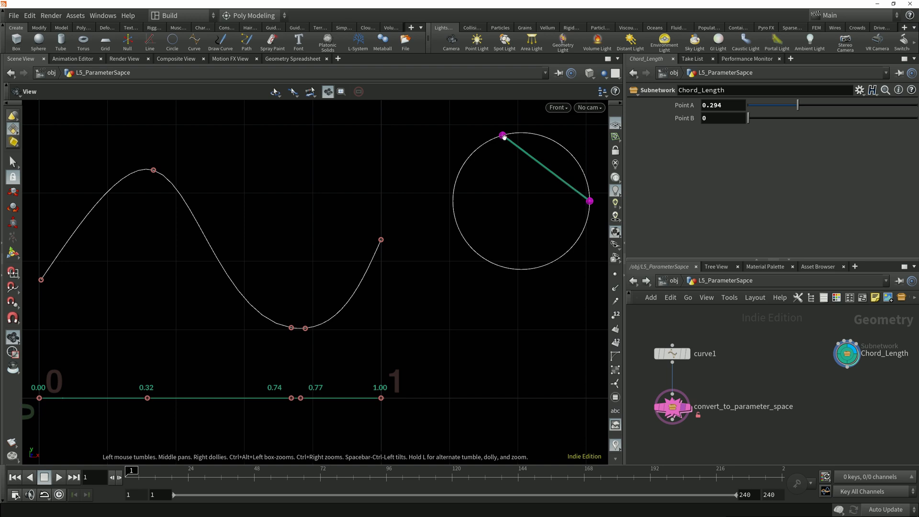
mouse_move(588, 202)
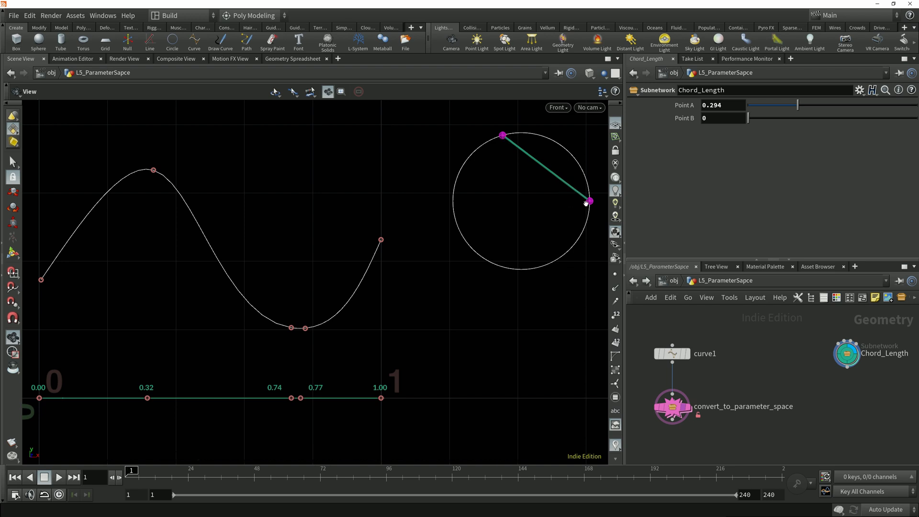
mouse_move(797, 111)
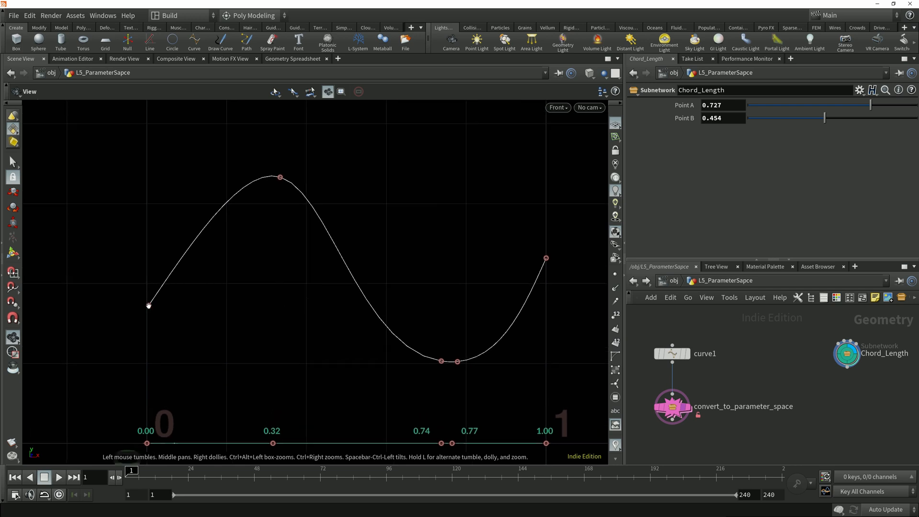
mouse_move(178, 279)
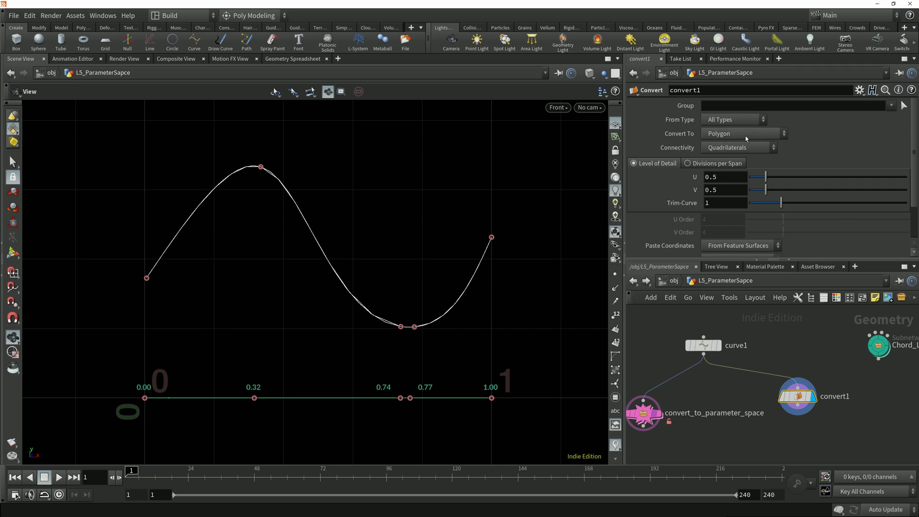
mouse_move(745, 163)
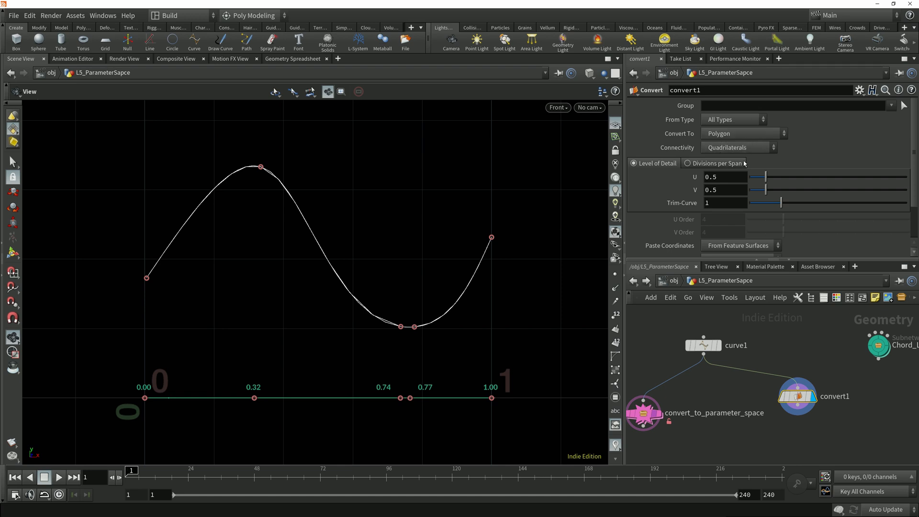
Make convert1 use Divisions per Span with U 0 so the polygon runs straight between points
click(687, 163)
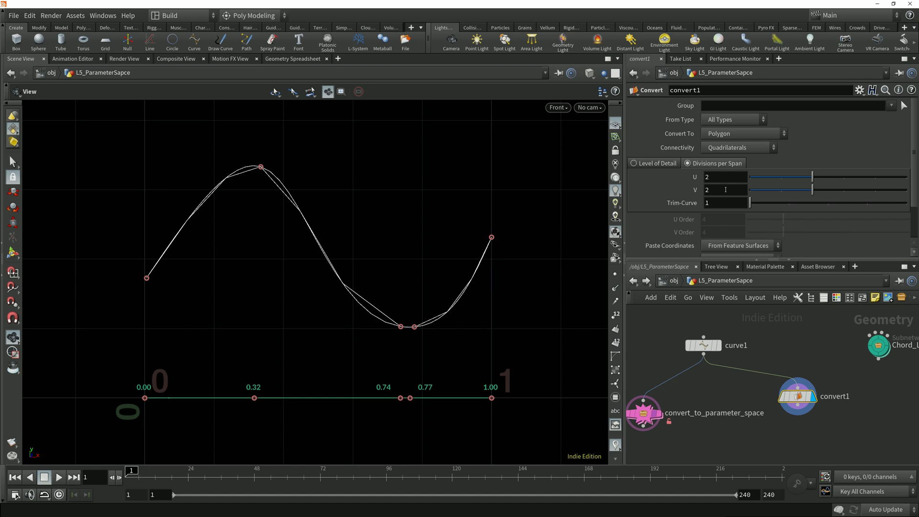
mouse_move(725, 177)
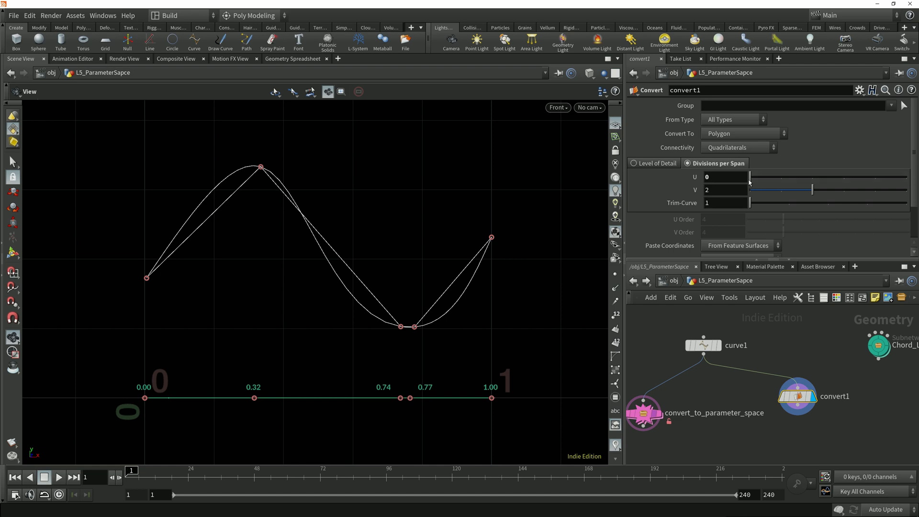
mouse_move(175, 262)
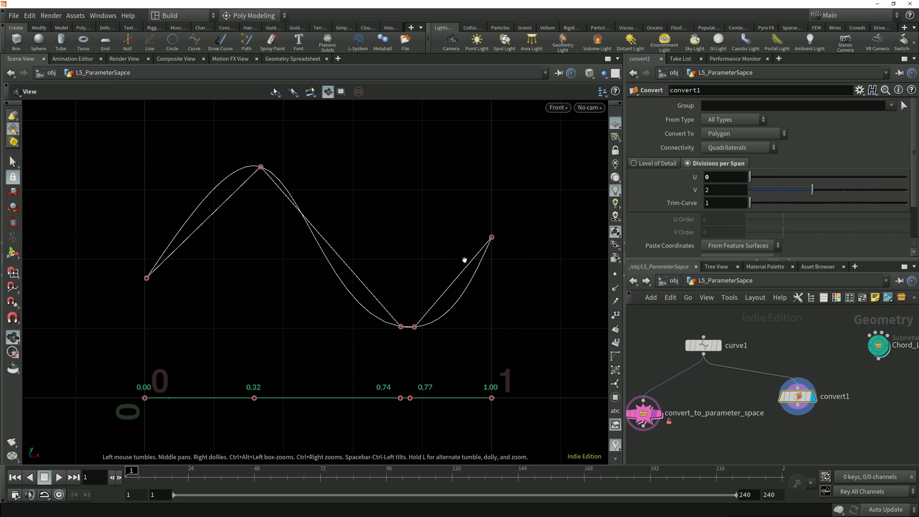
click(10, 162)
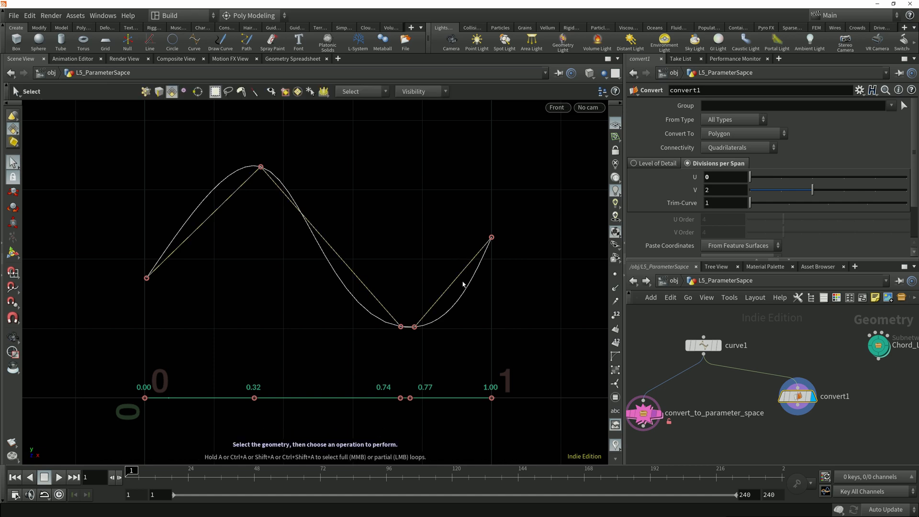
mouse_move(457, 287)
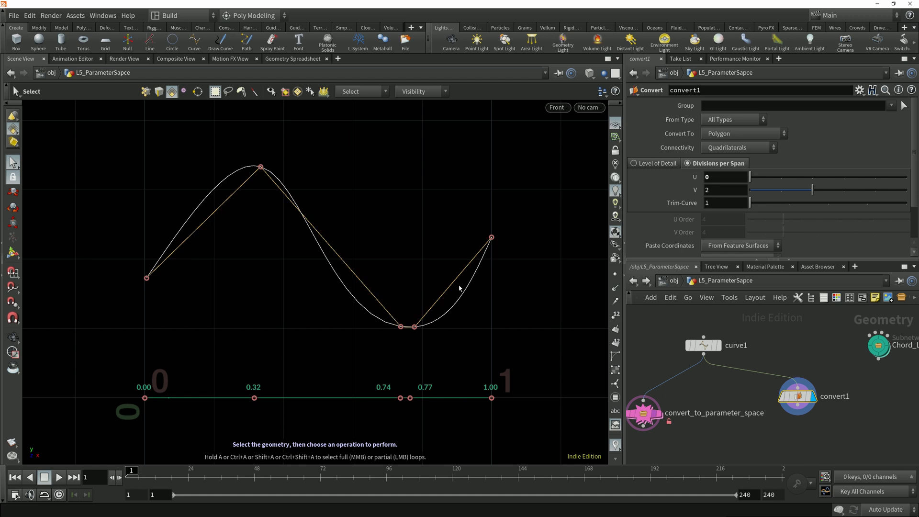
mouse_move(491, 264)
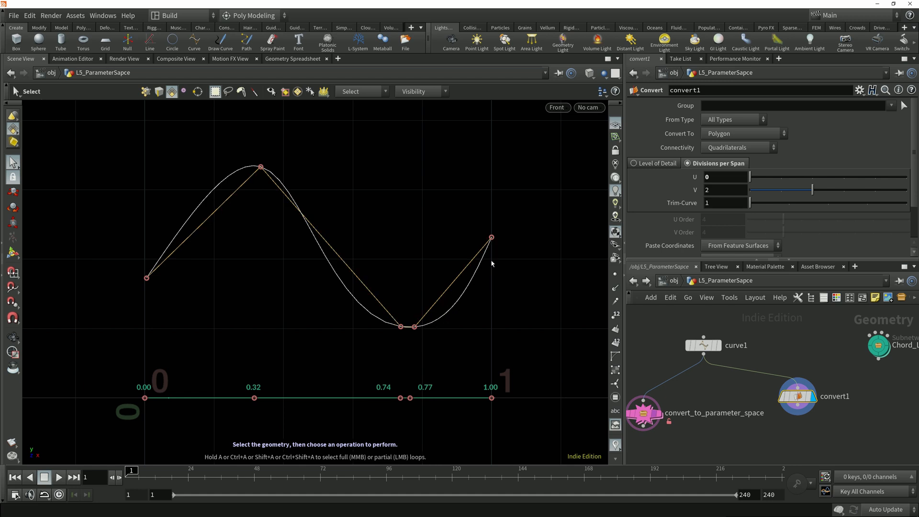
mouse_move(421, 328)
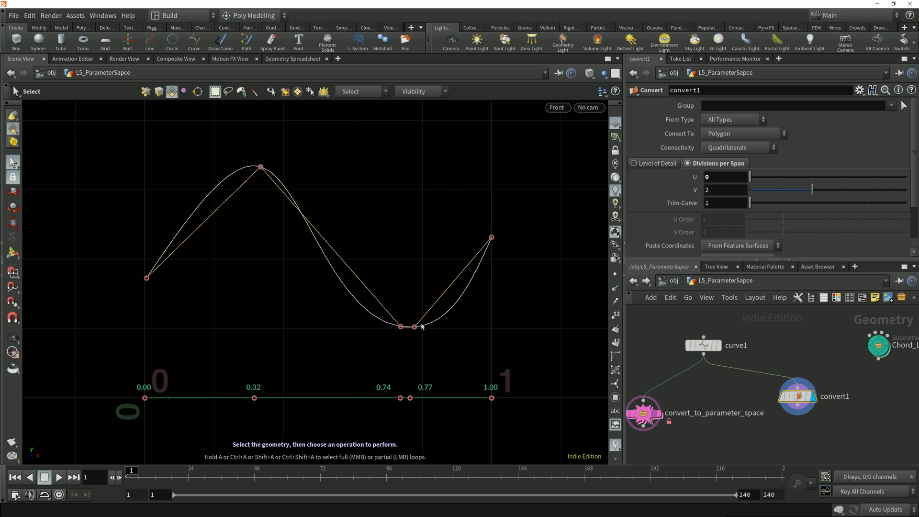
mouse_move(490, 268)
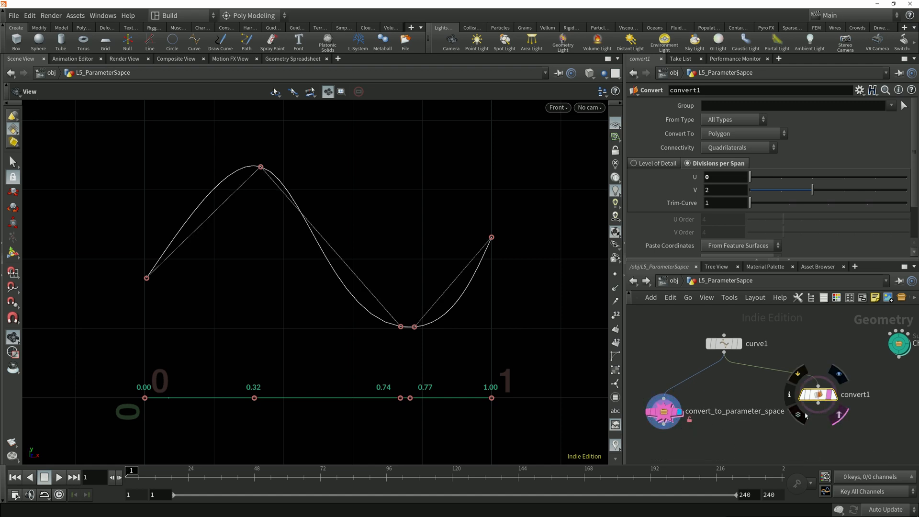
Template convert1's polygon as a faint reference overlay beside curve1
click(724, 343)
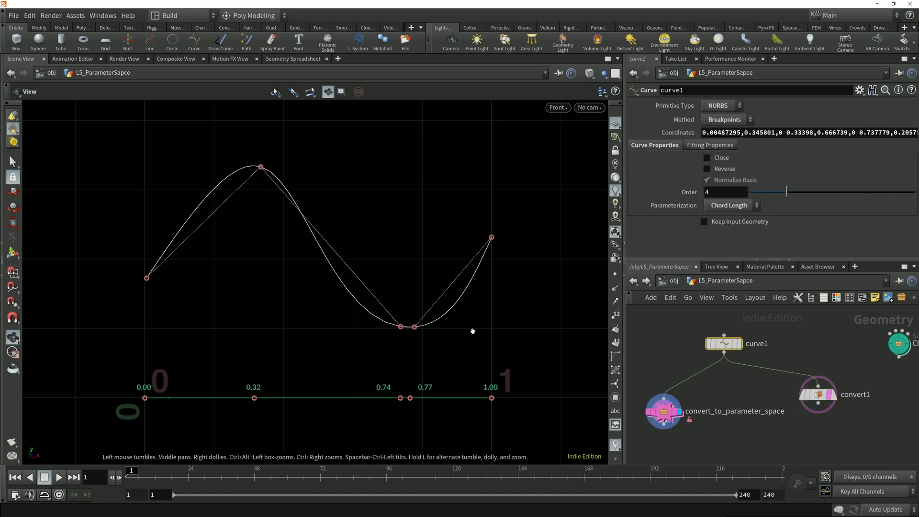
mouse_move(228, 286)
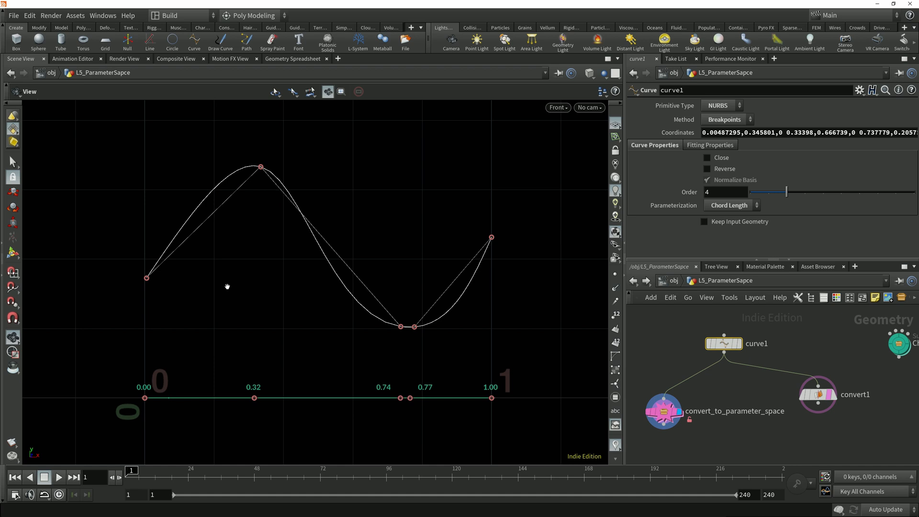
mouse_move(205, 363)
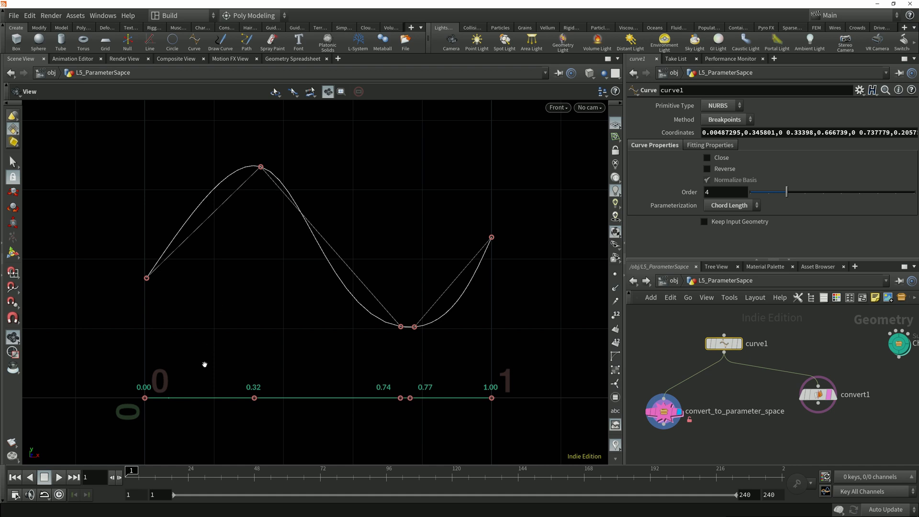
mouse_move(162, 400)
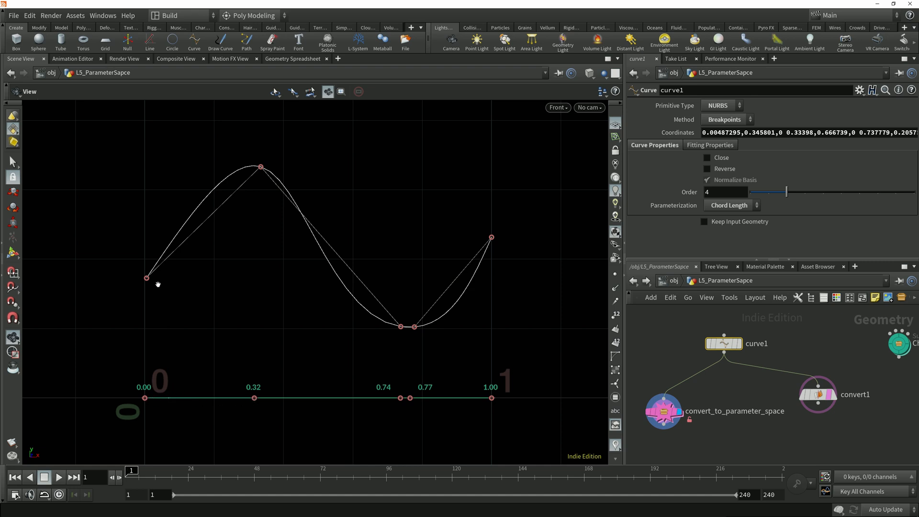
mouse_move(203, 228)
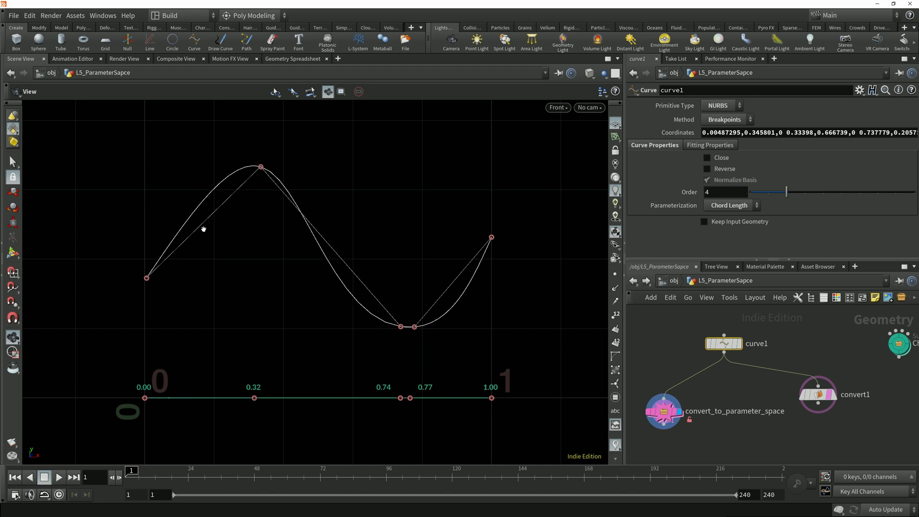
mouse_move(290, 401)
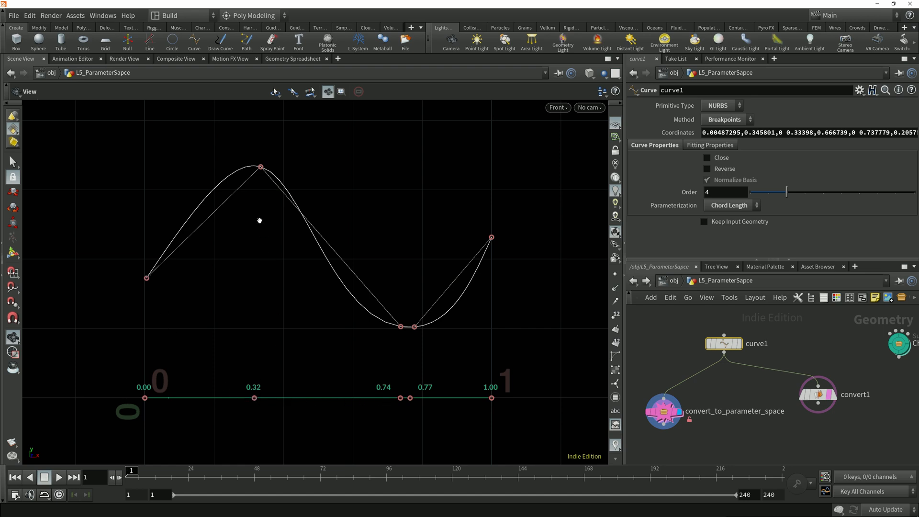
mouse_move(282, 190)
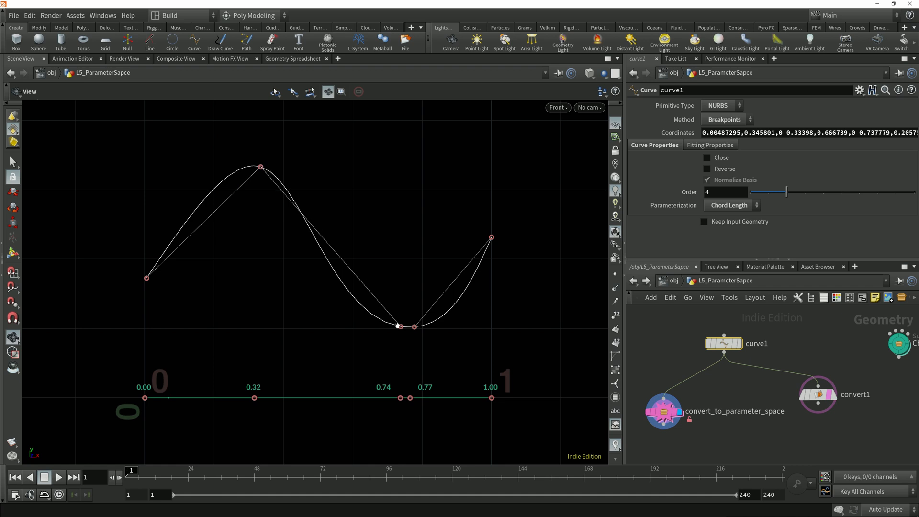
mouse_move(411, 331)
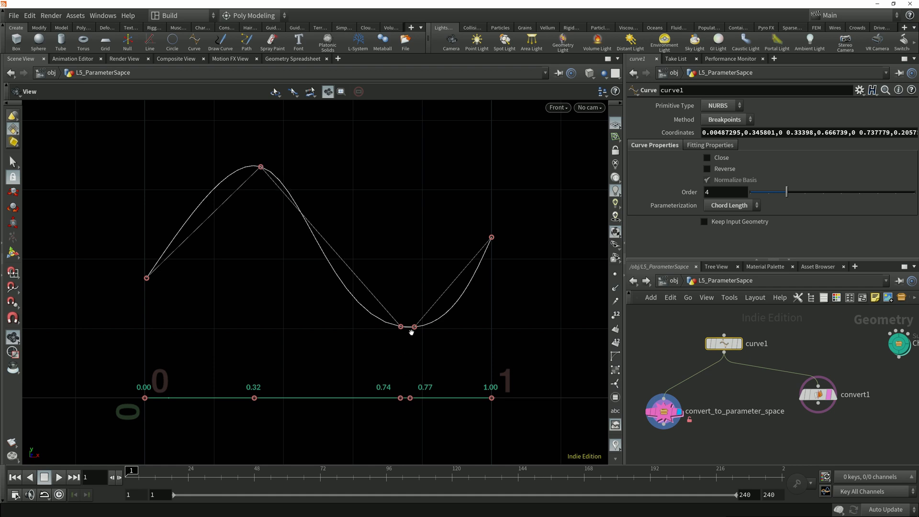
mouse_move(497, 374)
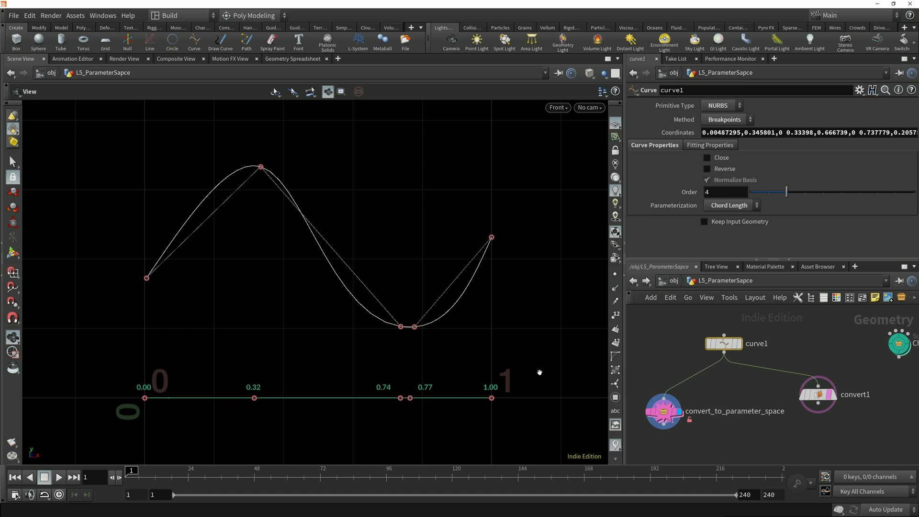
Set curve1 to Centripetal parameterization and drag the left peak point slightly, sharpening that corner
click(729, 205)
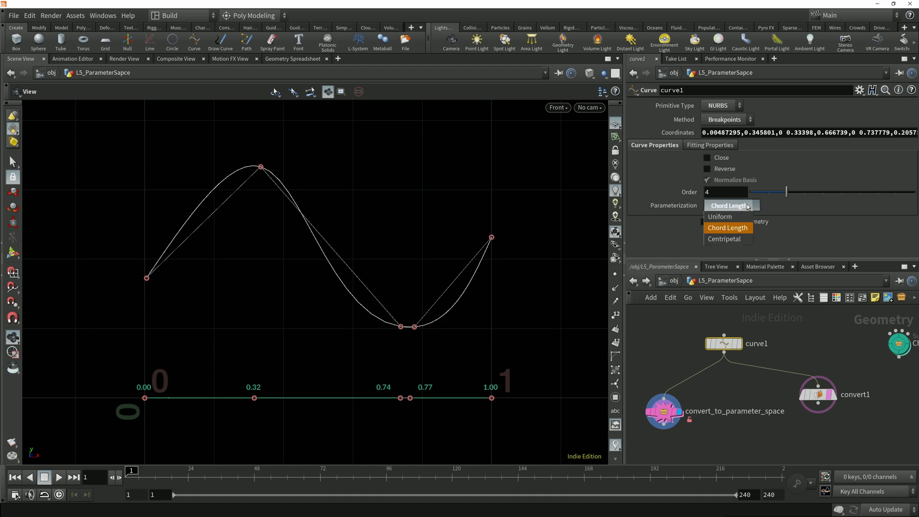
mouse_move(734, 238)
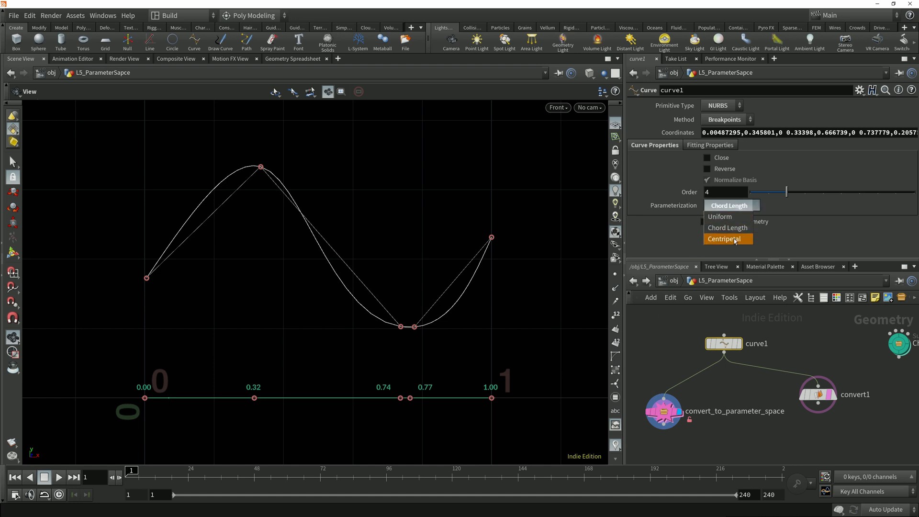
click(728, 238)
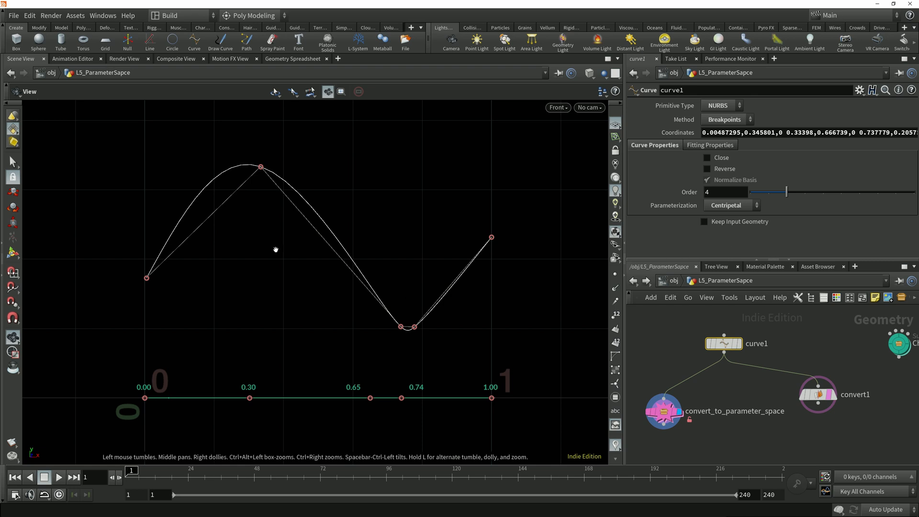
click(491, 237)
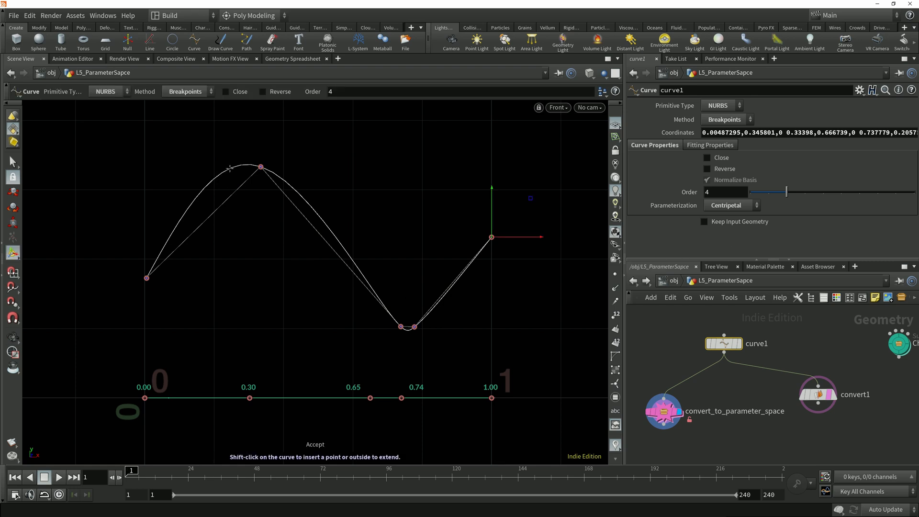
drag(229, 166, 237, 169)
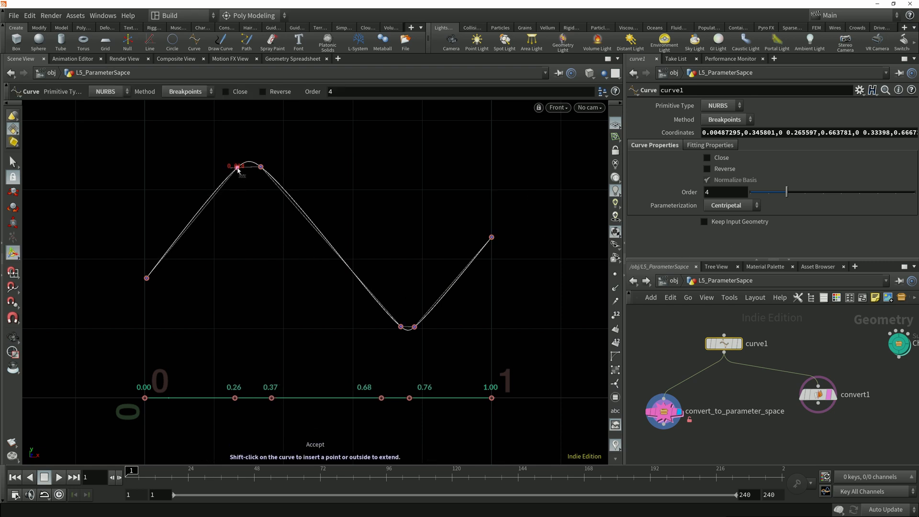
click(239, 166)
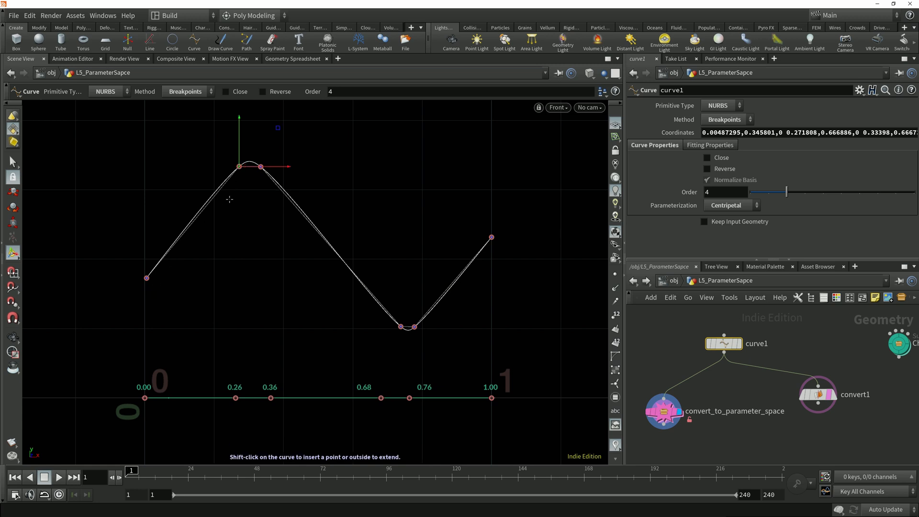
mouse_move(246, 162)
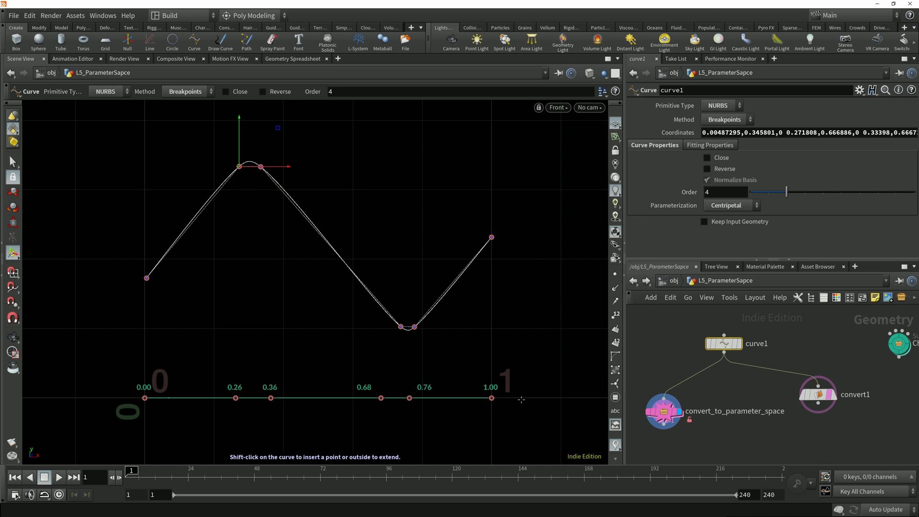
Switch curve1 from Chord Length to Uniform parameterization, giving evenly spaced 0.2-step values
click(729, 205)
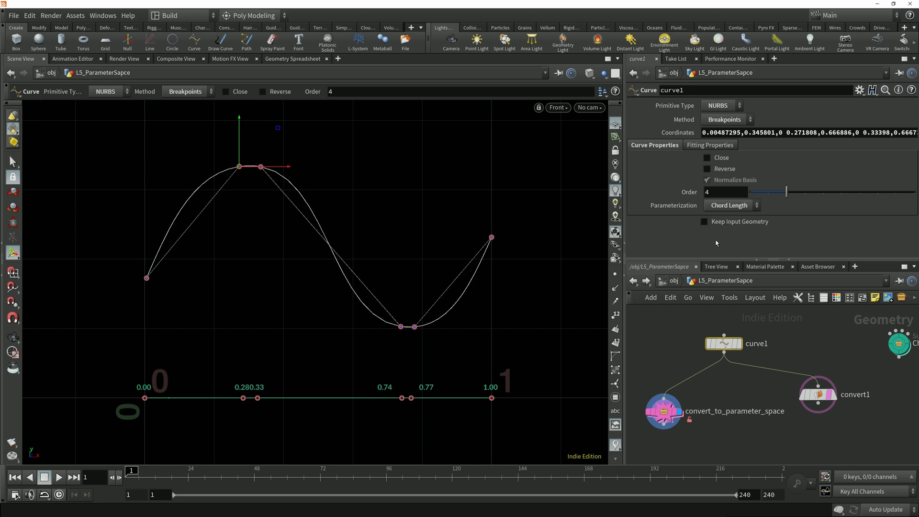
mouse_move(302, 213)
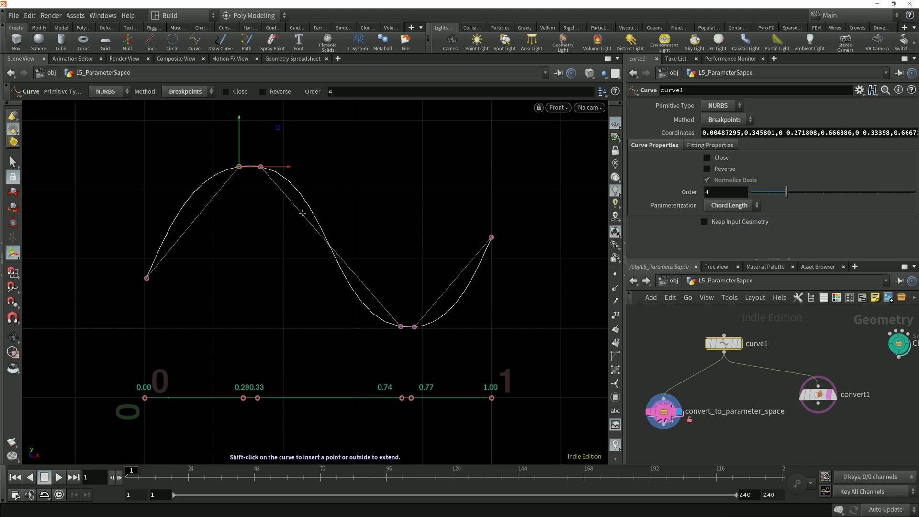
mouse_move(502, 247)
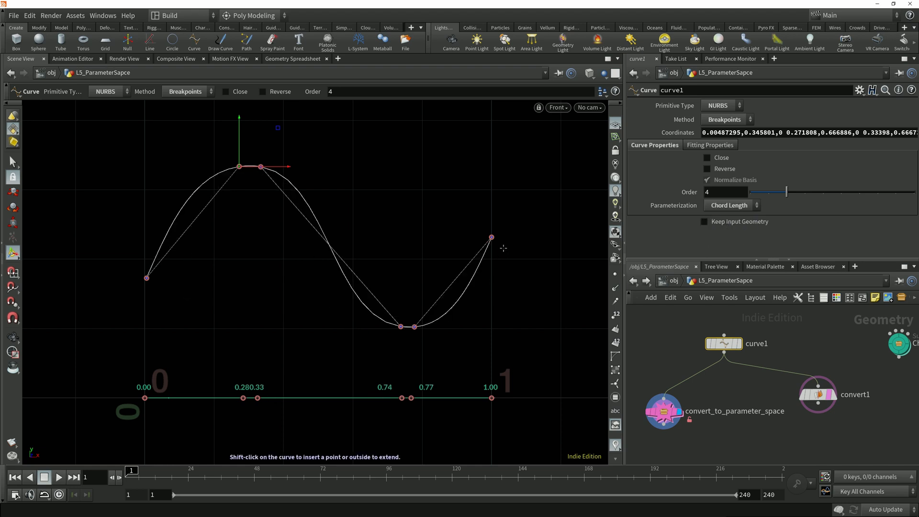
click(730, 205)
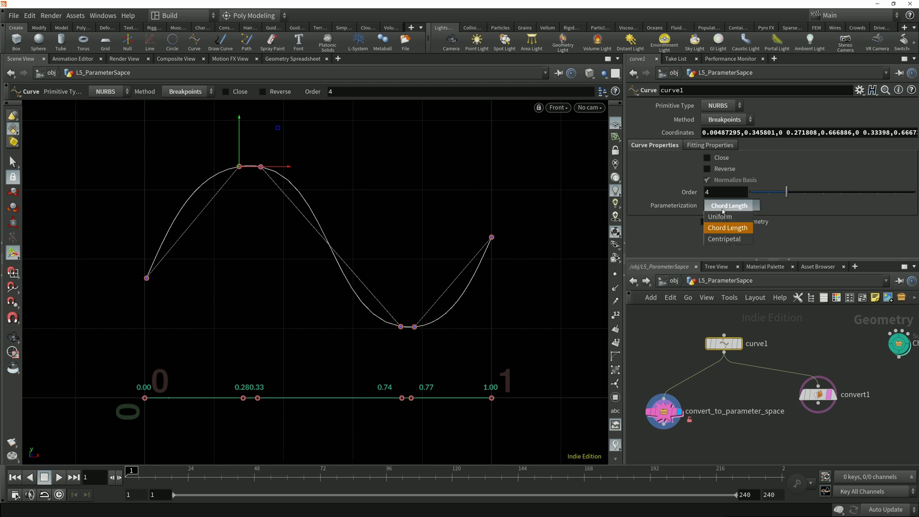
click(722, 216)
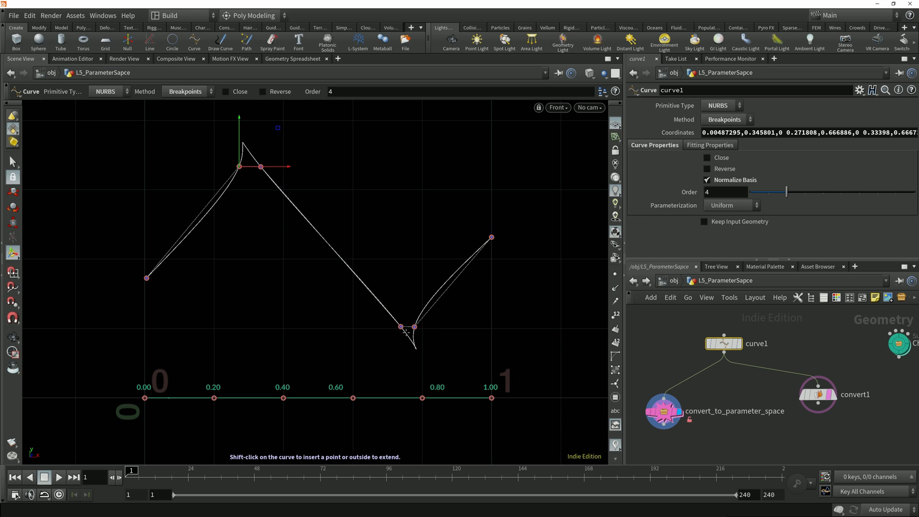
mouse_move(429, 352)
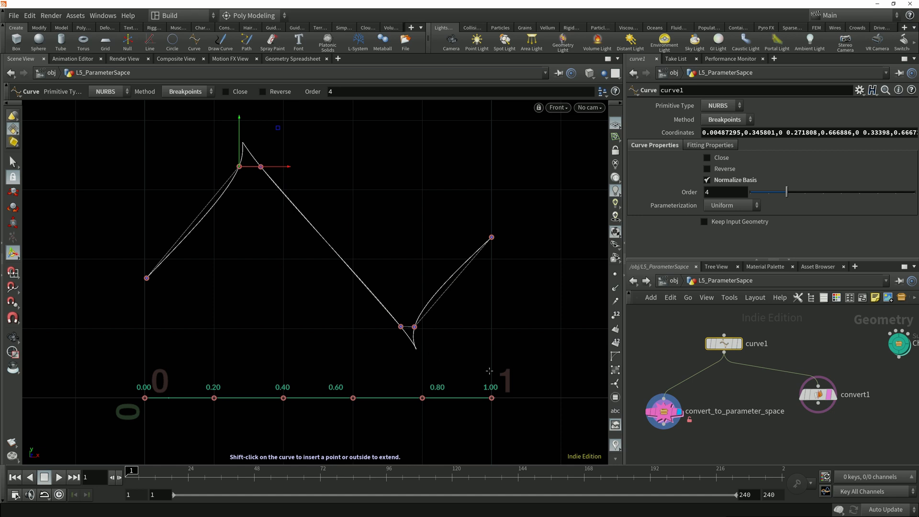
Alternate curve1 between Chord Length and Centripetal, settling on Centripetal (0.26, 0.36, 0.68, 0.76)
click(730, 205)
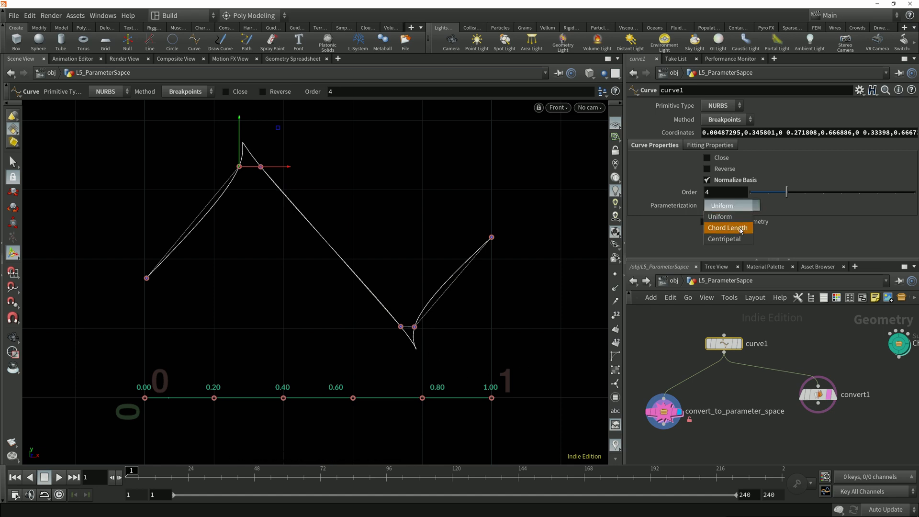
click(727, 227)
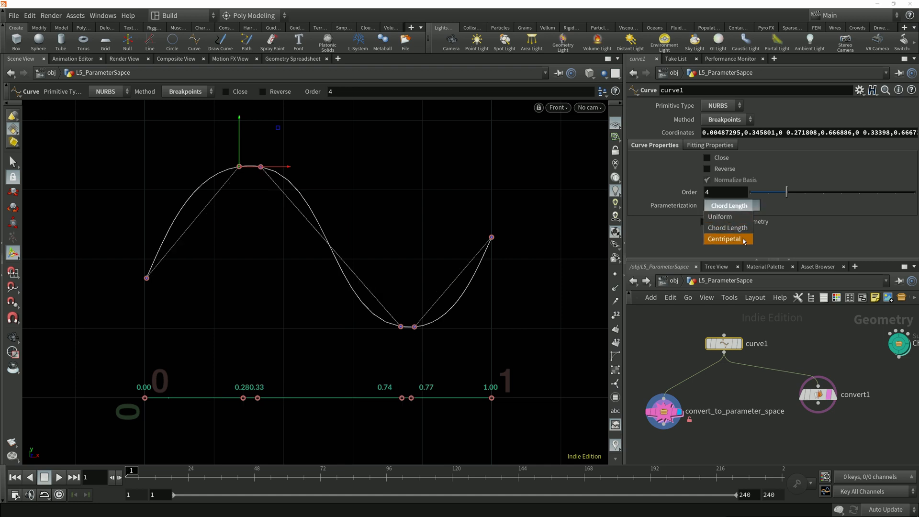
click(727, 239)
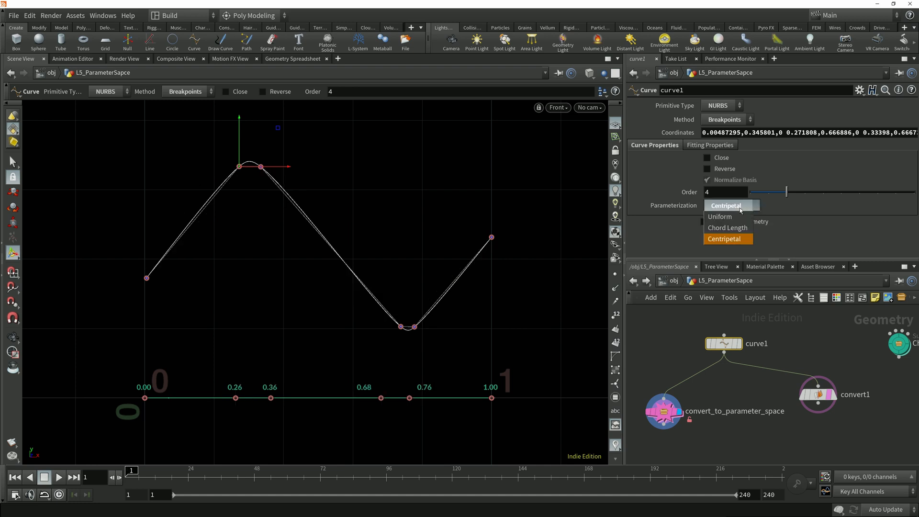
click(726, 228)
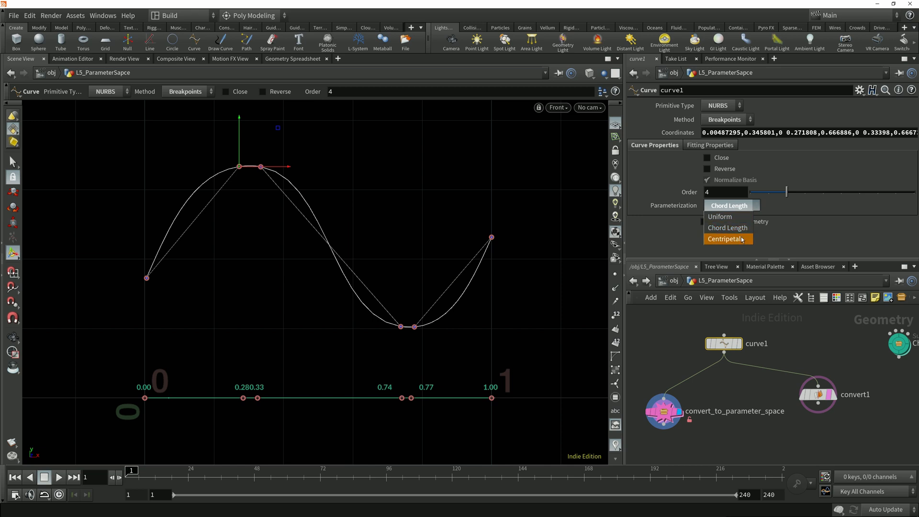
click(726, 238)
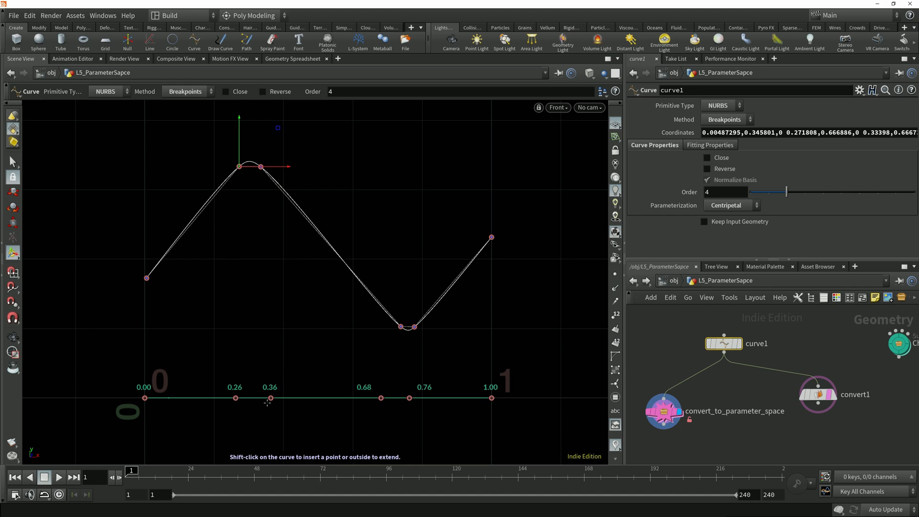
mouse_move(262, 403)
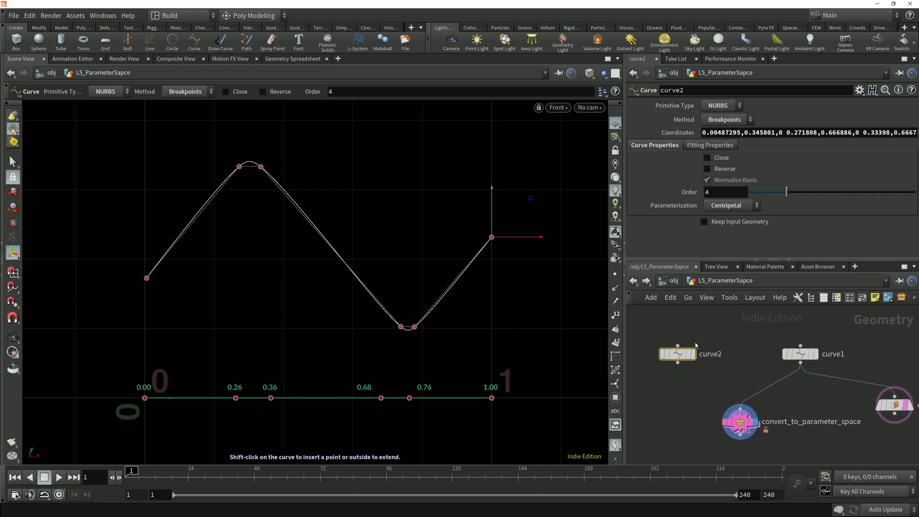
Give the curve2 copy Chord Length parameterization and template it over centripetal curve1
click(729, 205)
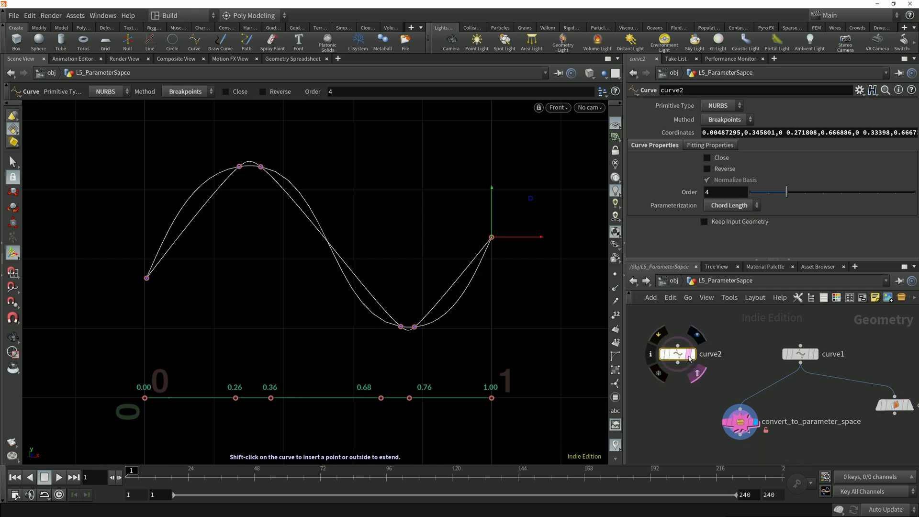
click(798, 353)
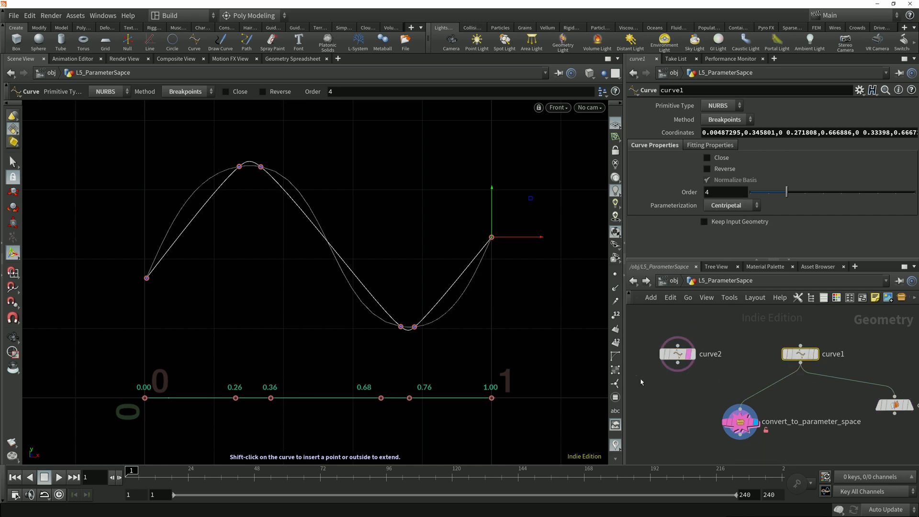
mouse_move(293, 322)
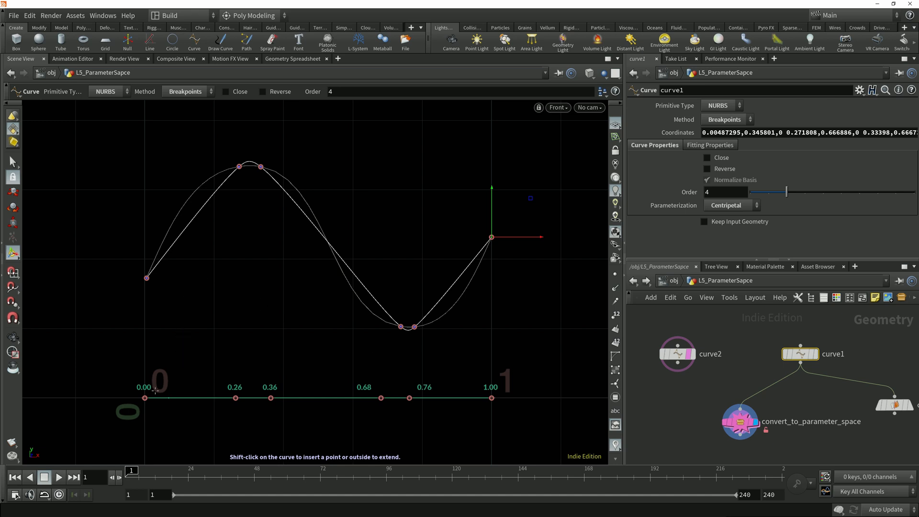
mouse_move(160, 272)
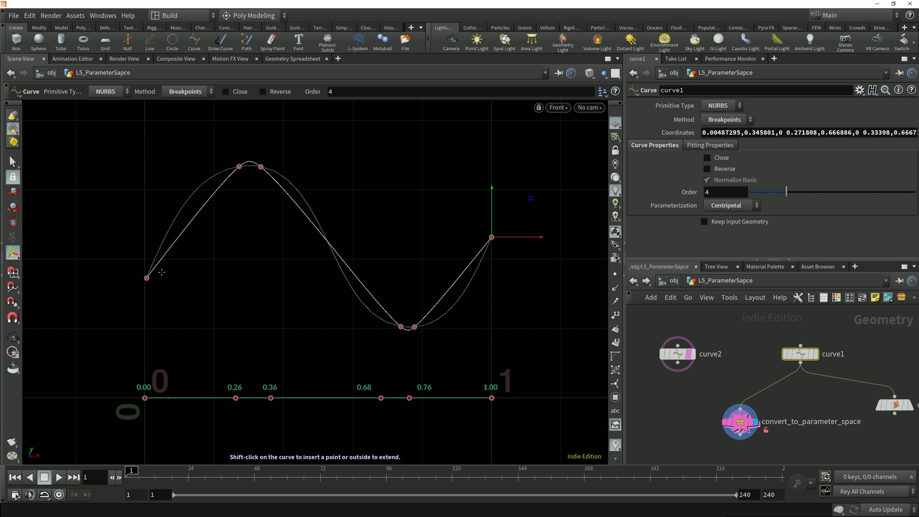
mouse_move(174, 244)
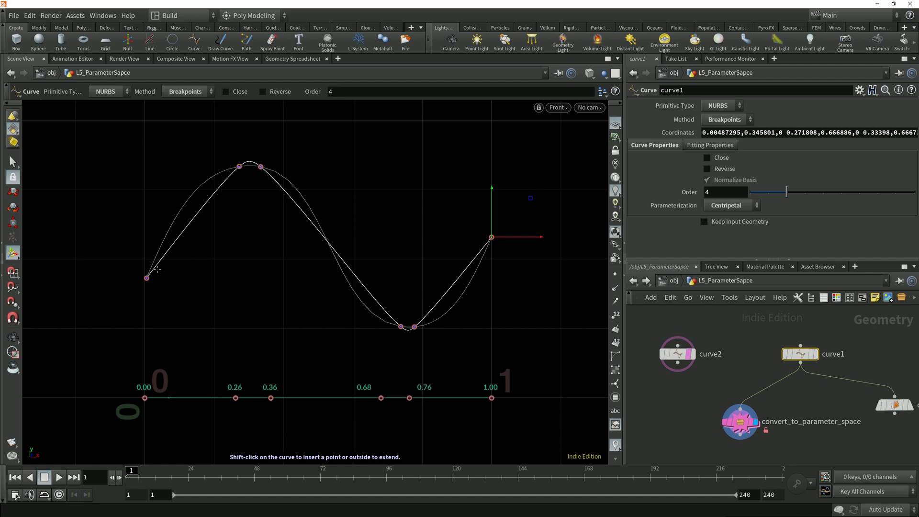
mouse_move(239, 171)
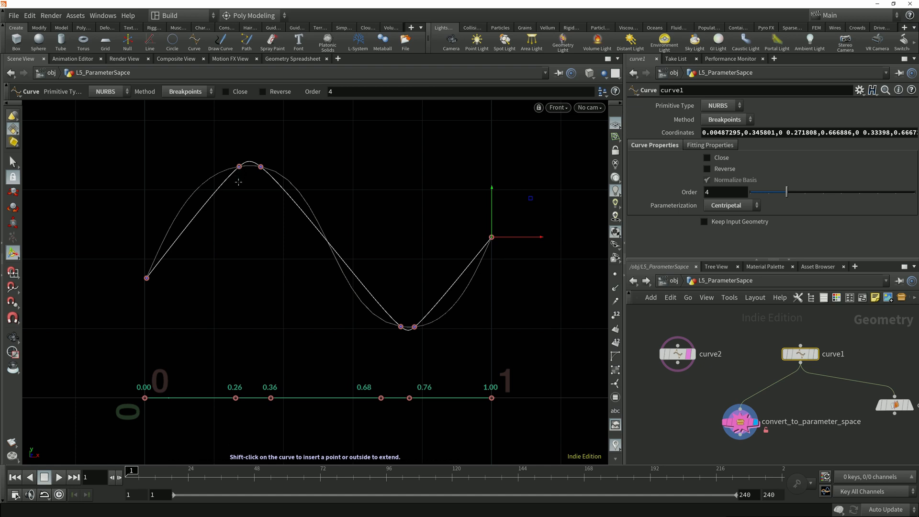
mouse_move(257, 384)
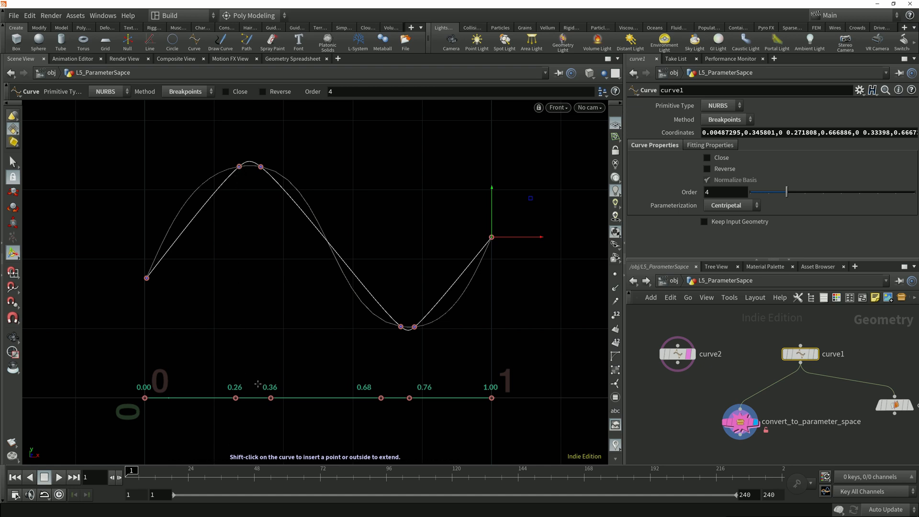
mouse_move(238, 155)
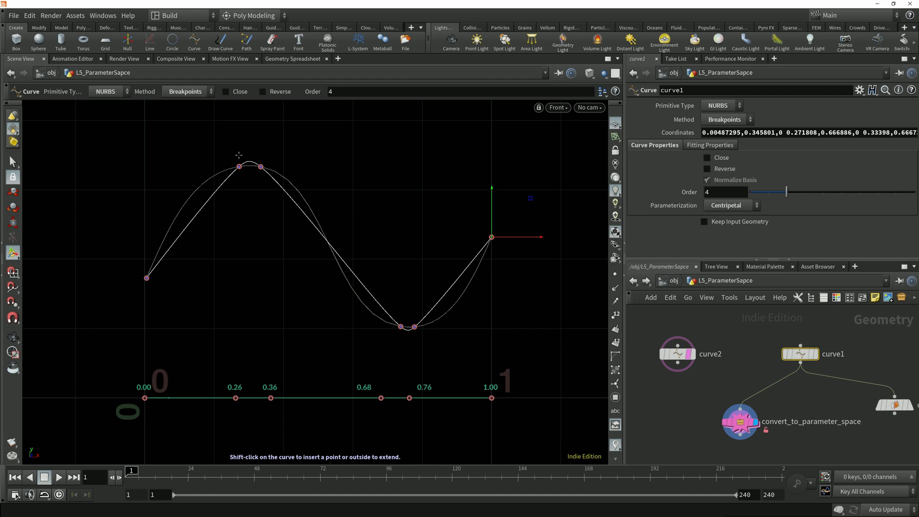
mouse_move(251, 153)
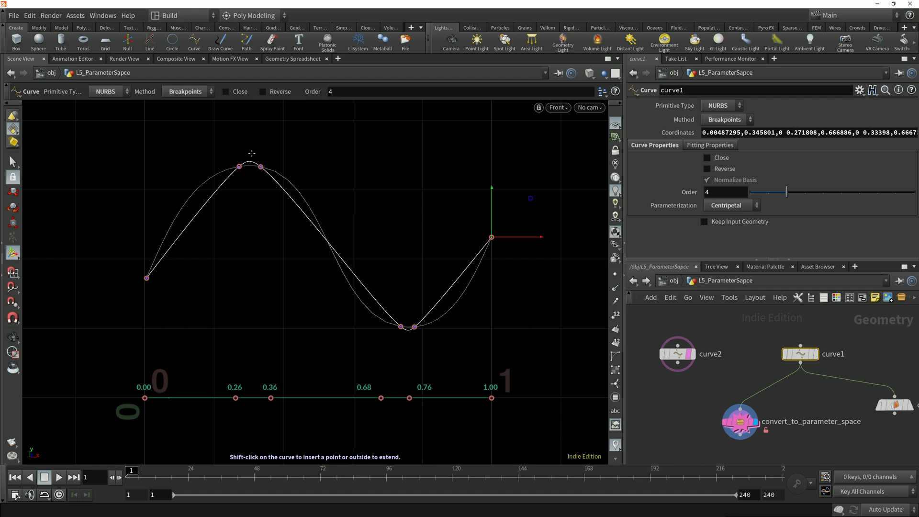
mouse_move(259, 161)
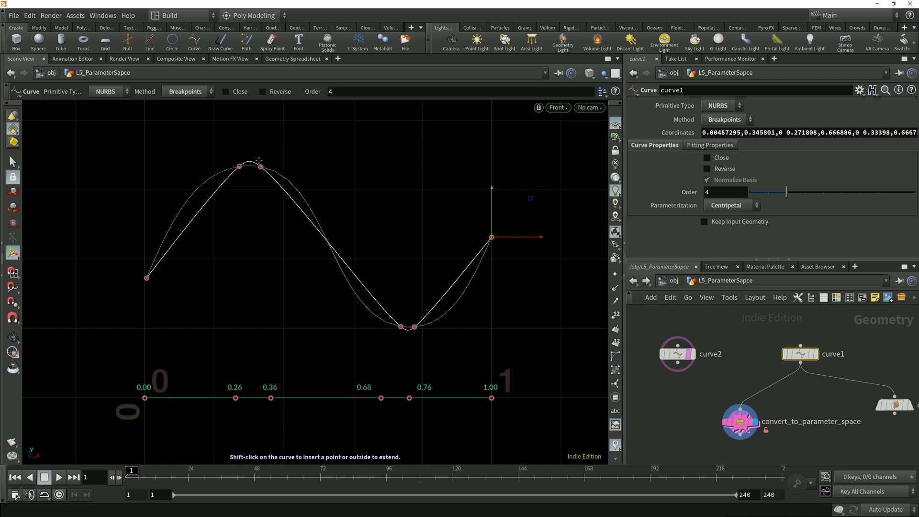
mouse_move(318, 158)
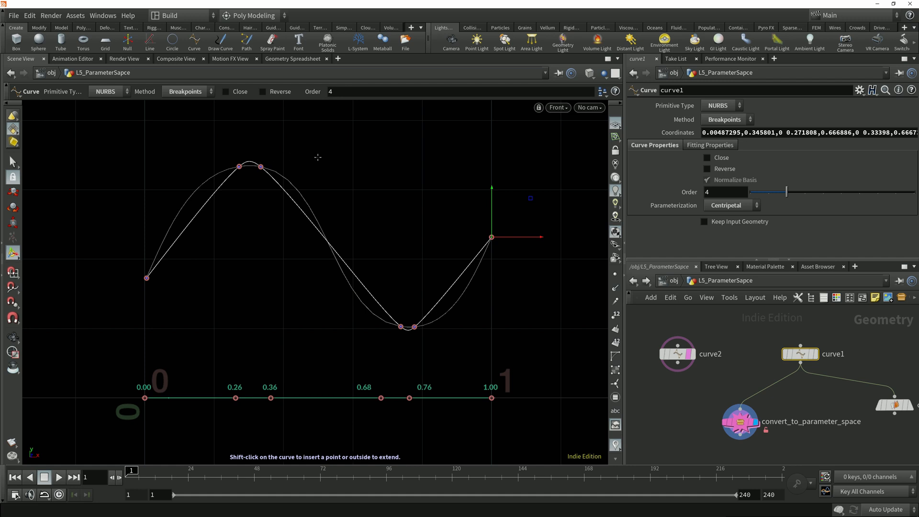